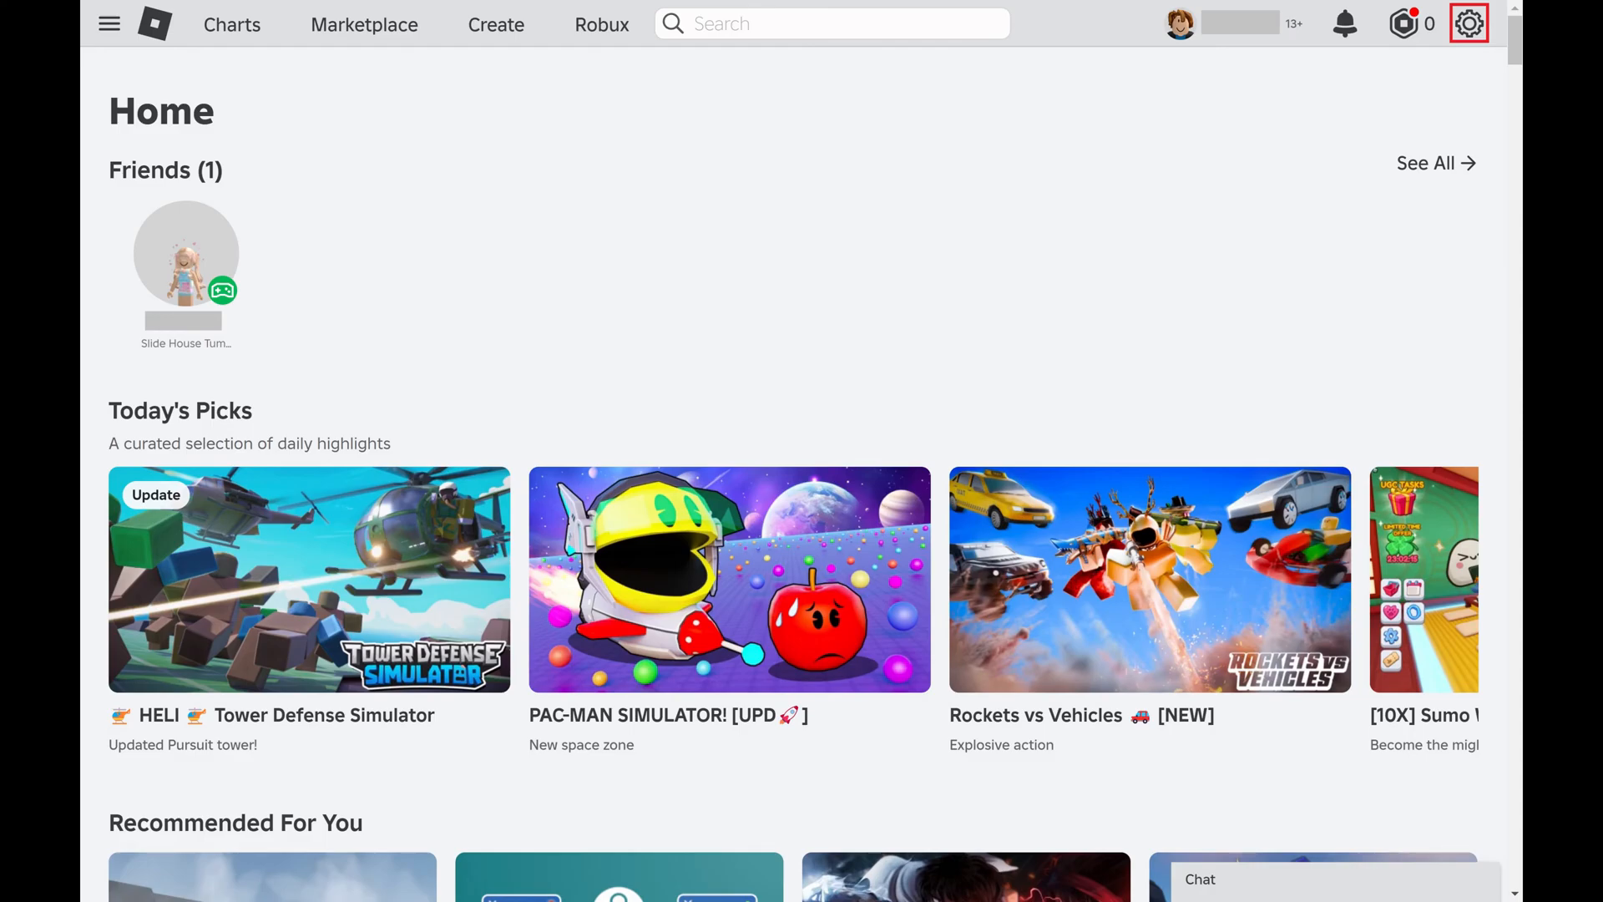
Go to Settings from the gear menu at the top right
left_click(1468, 24)
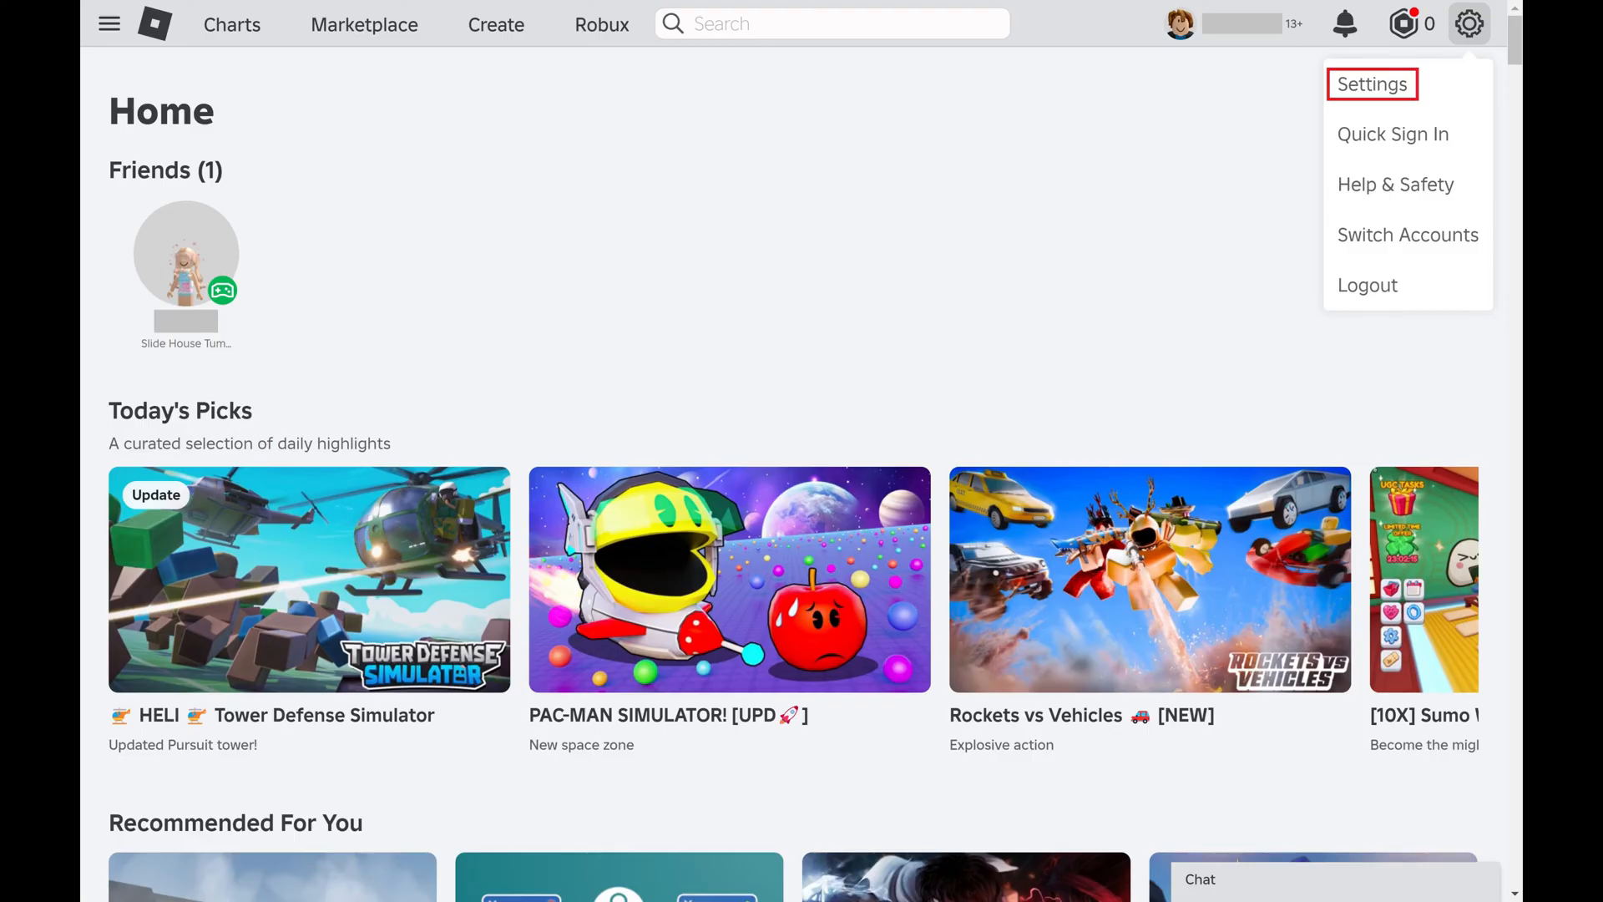
left_click(1372, 84)
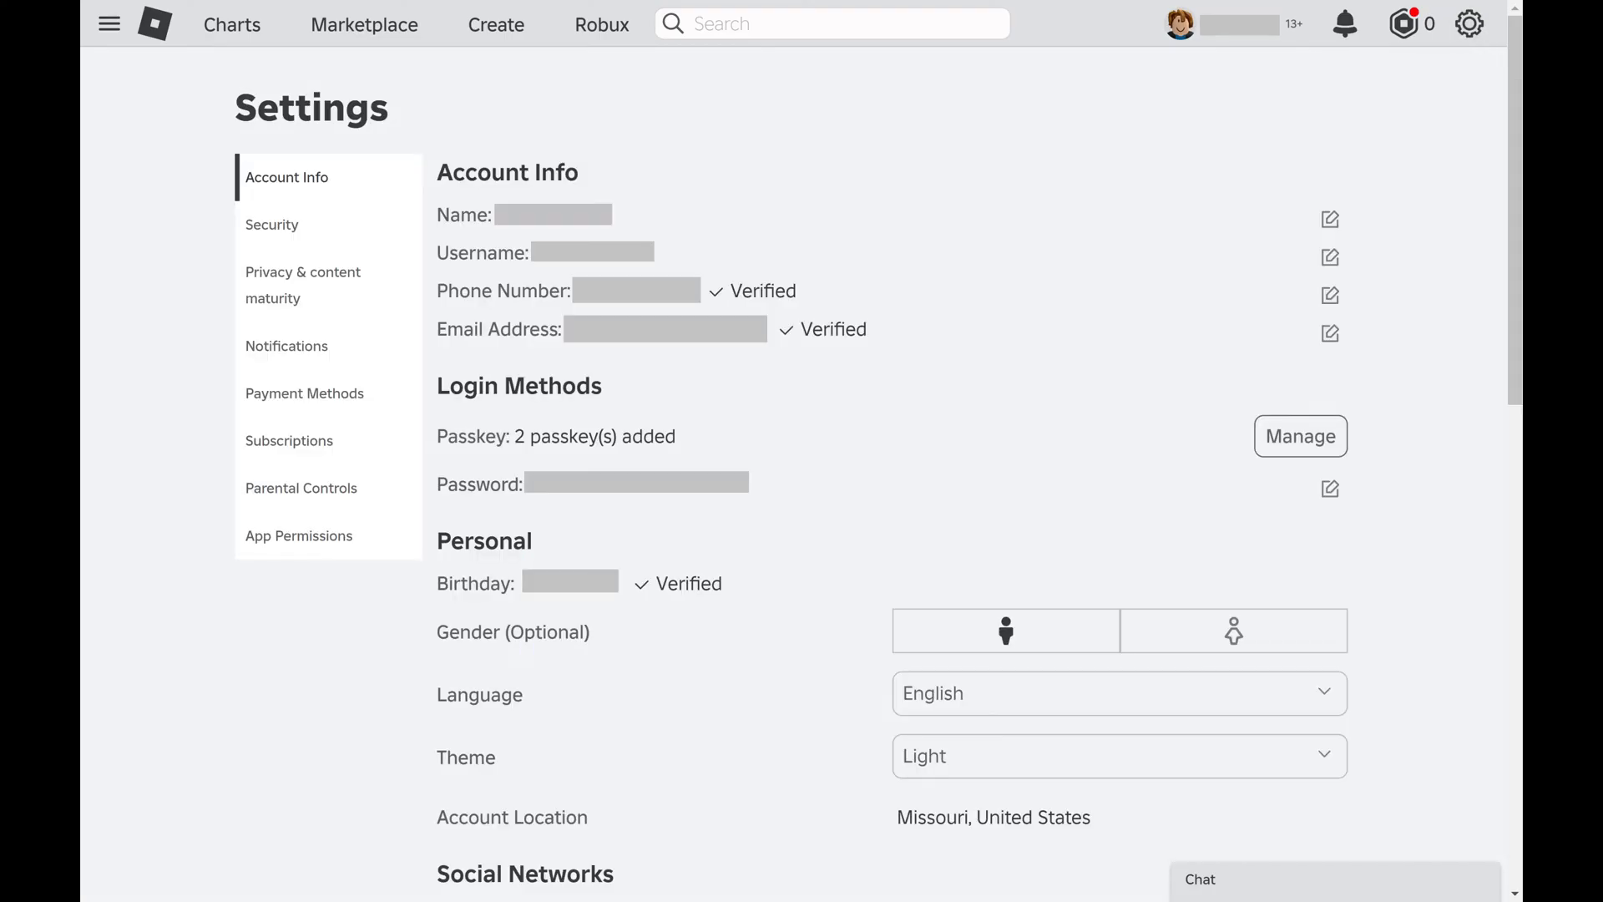
Show the Security tab and scroll to the Backup Codes entry
left_click(272, 224)
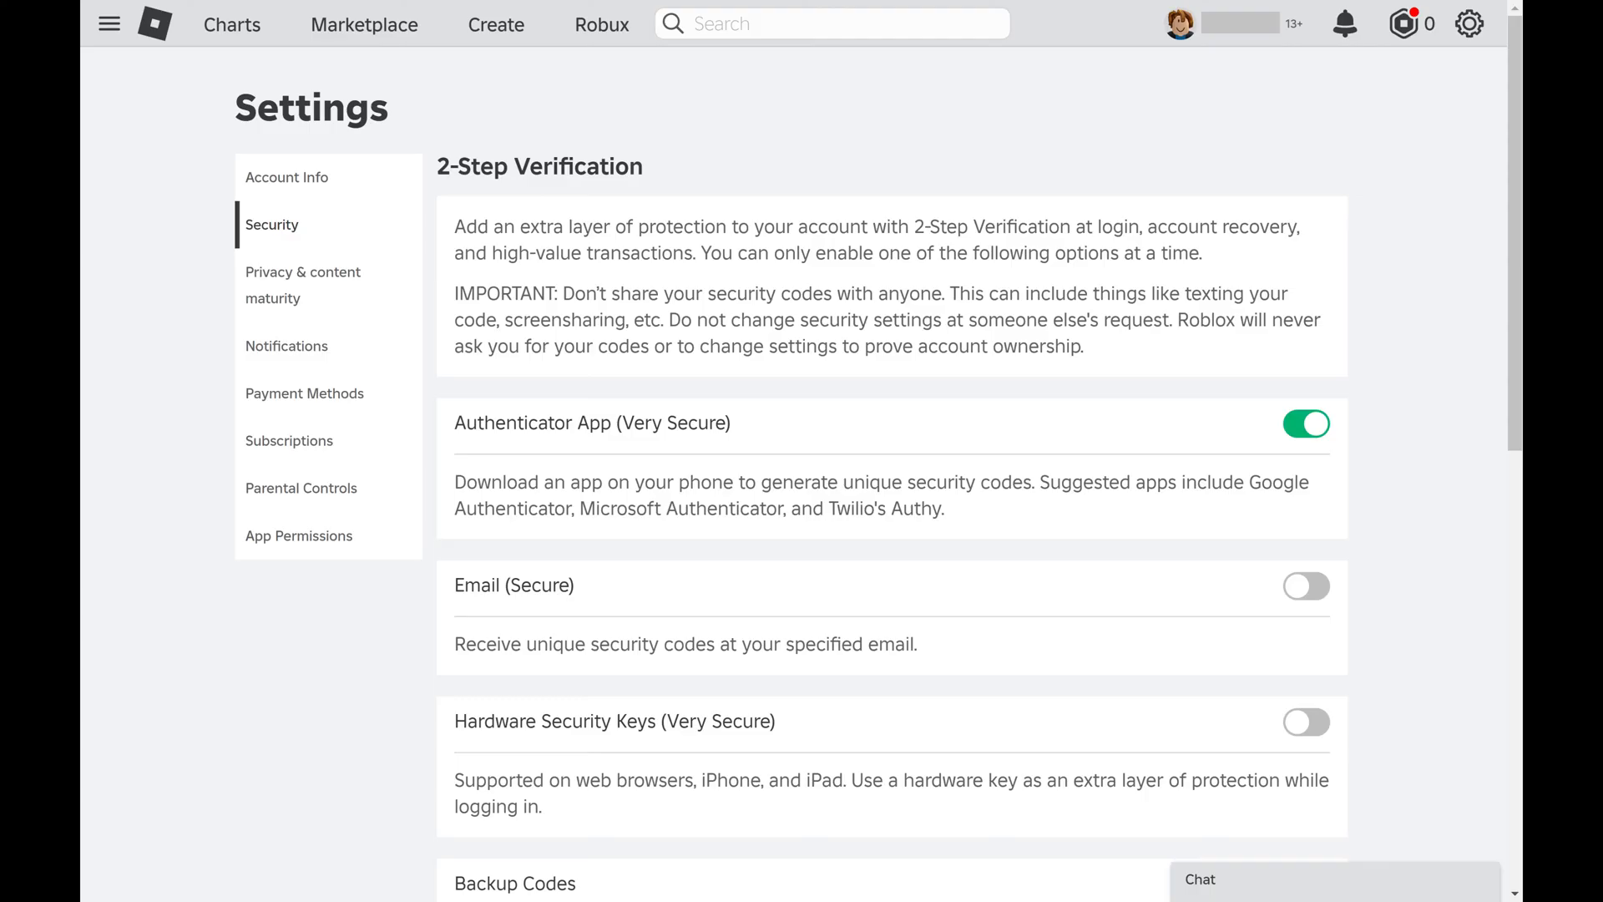
scroll("down", 3)
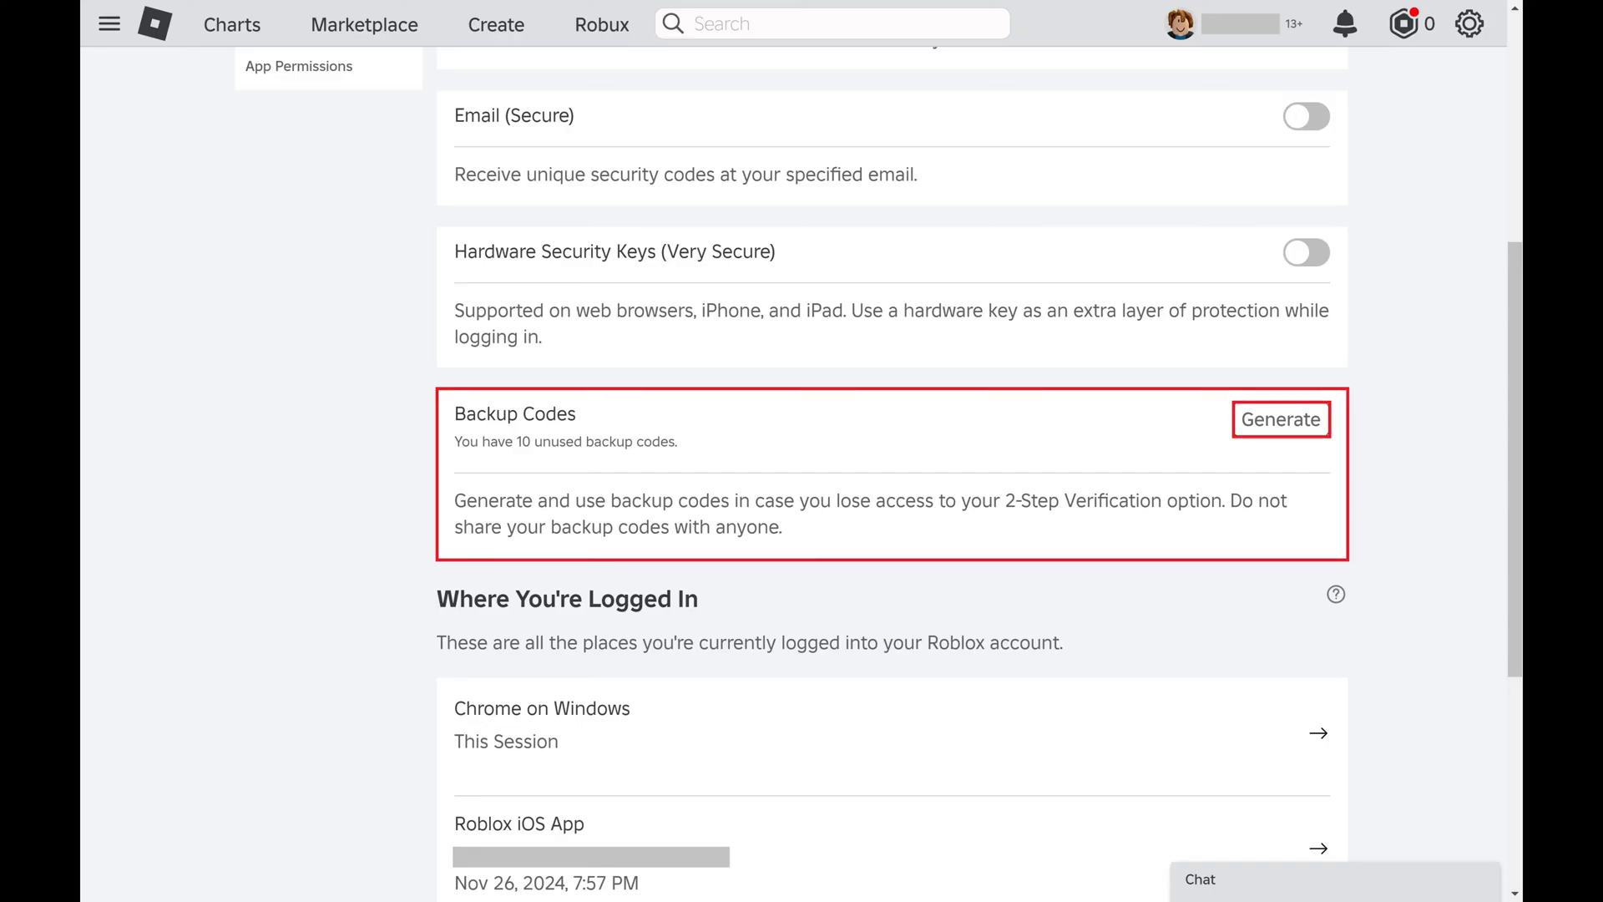
Generate new backup codes and confirm the 10 old codes become invalid
left_click(1281, 419)
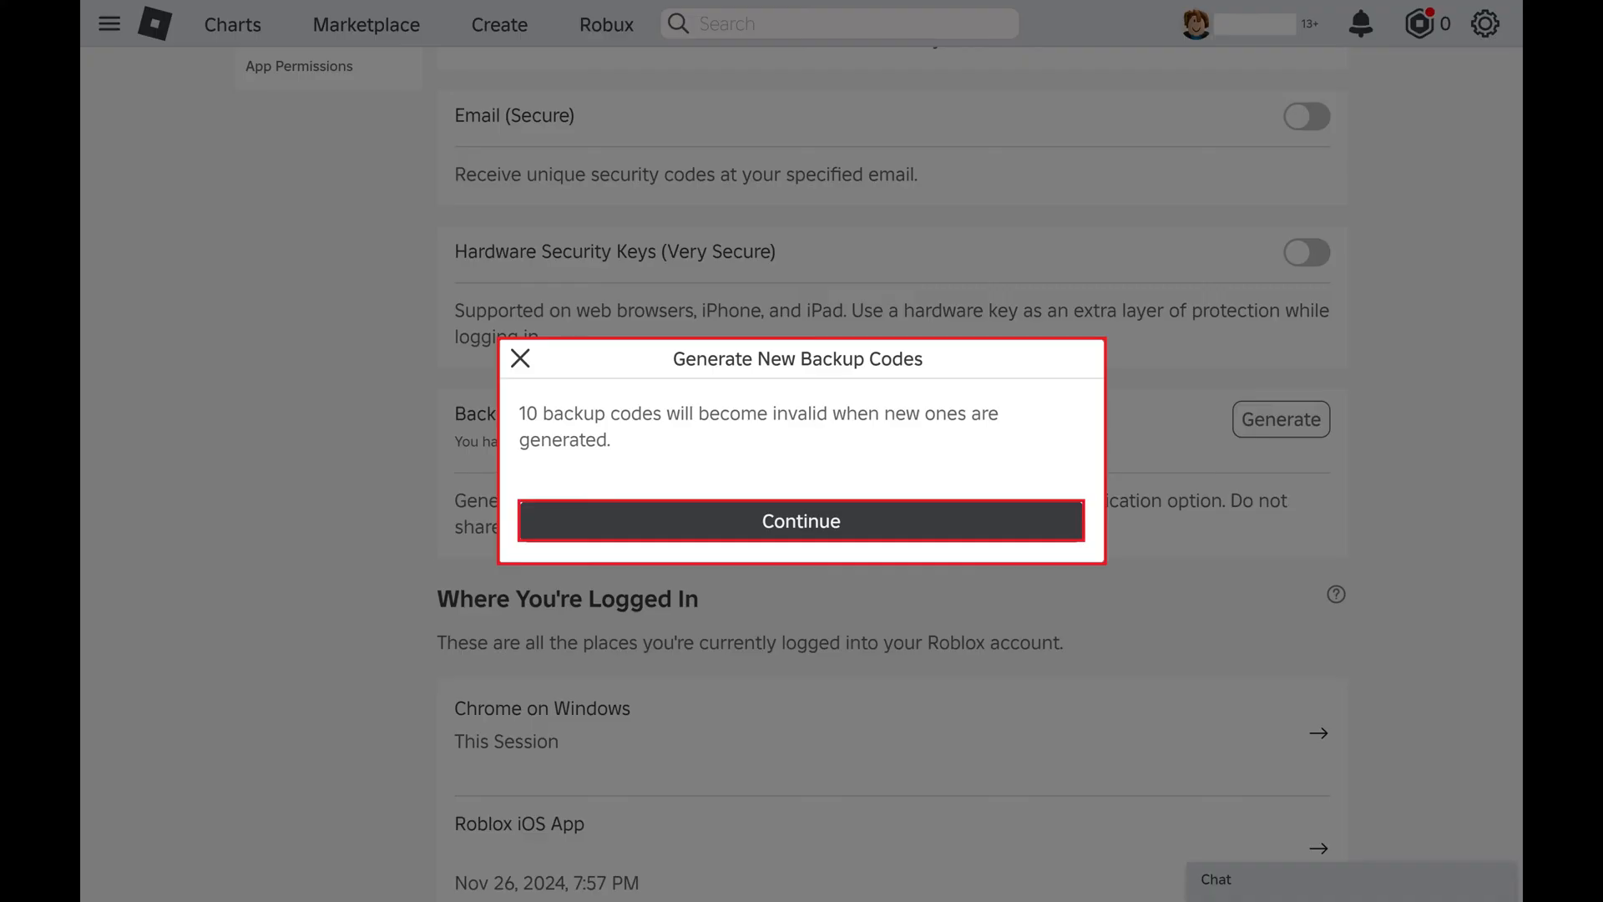
left_click(801, 520)
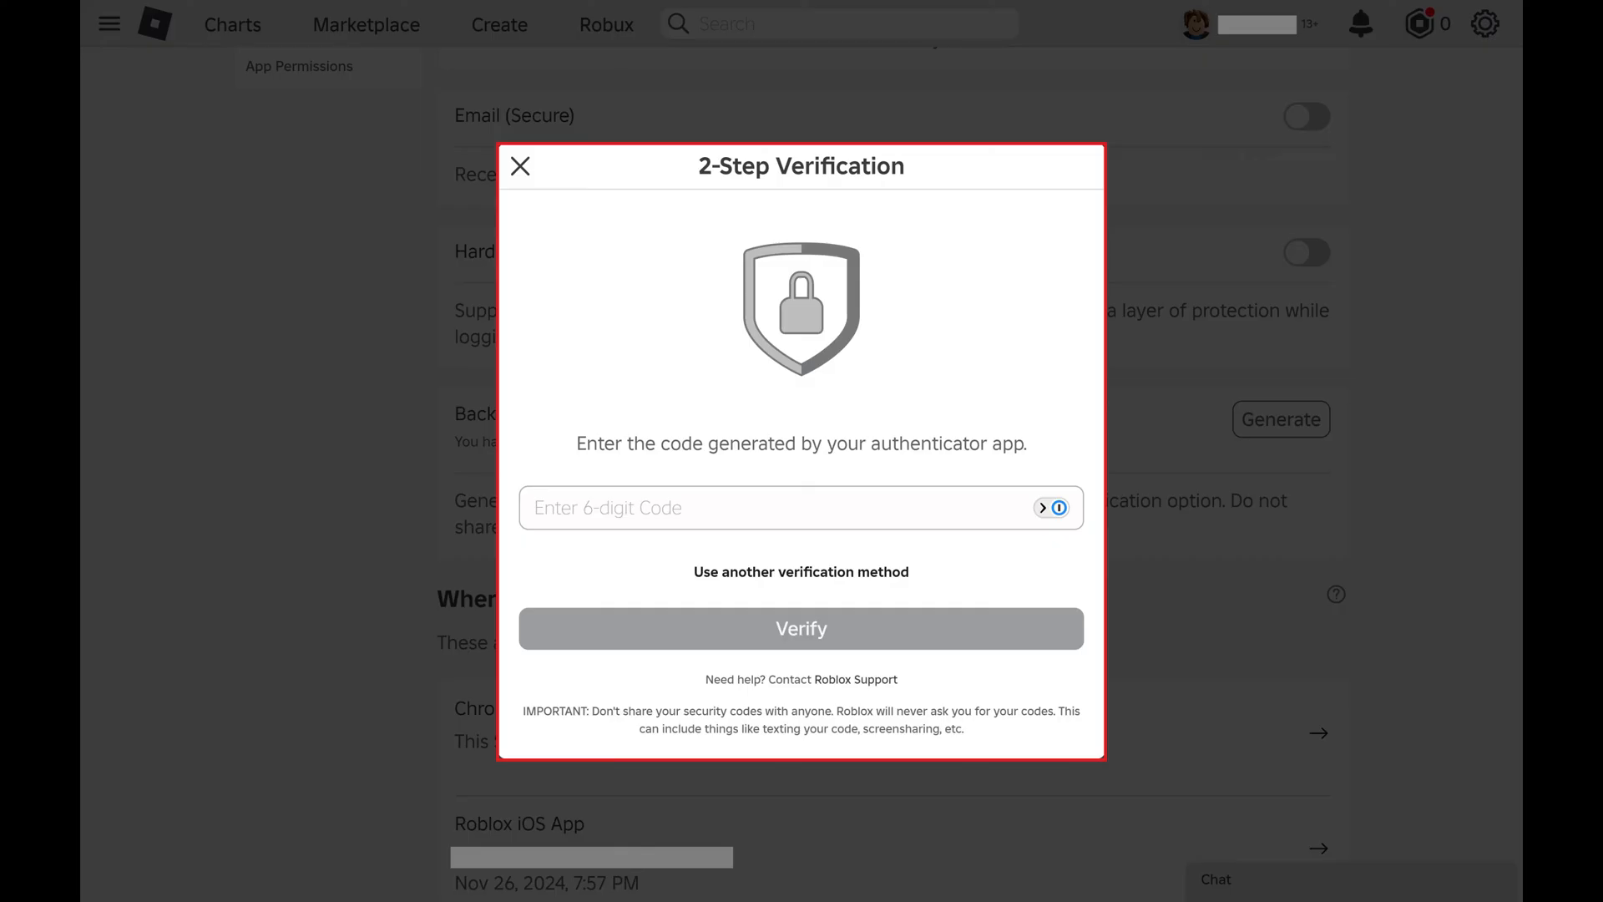
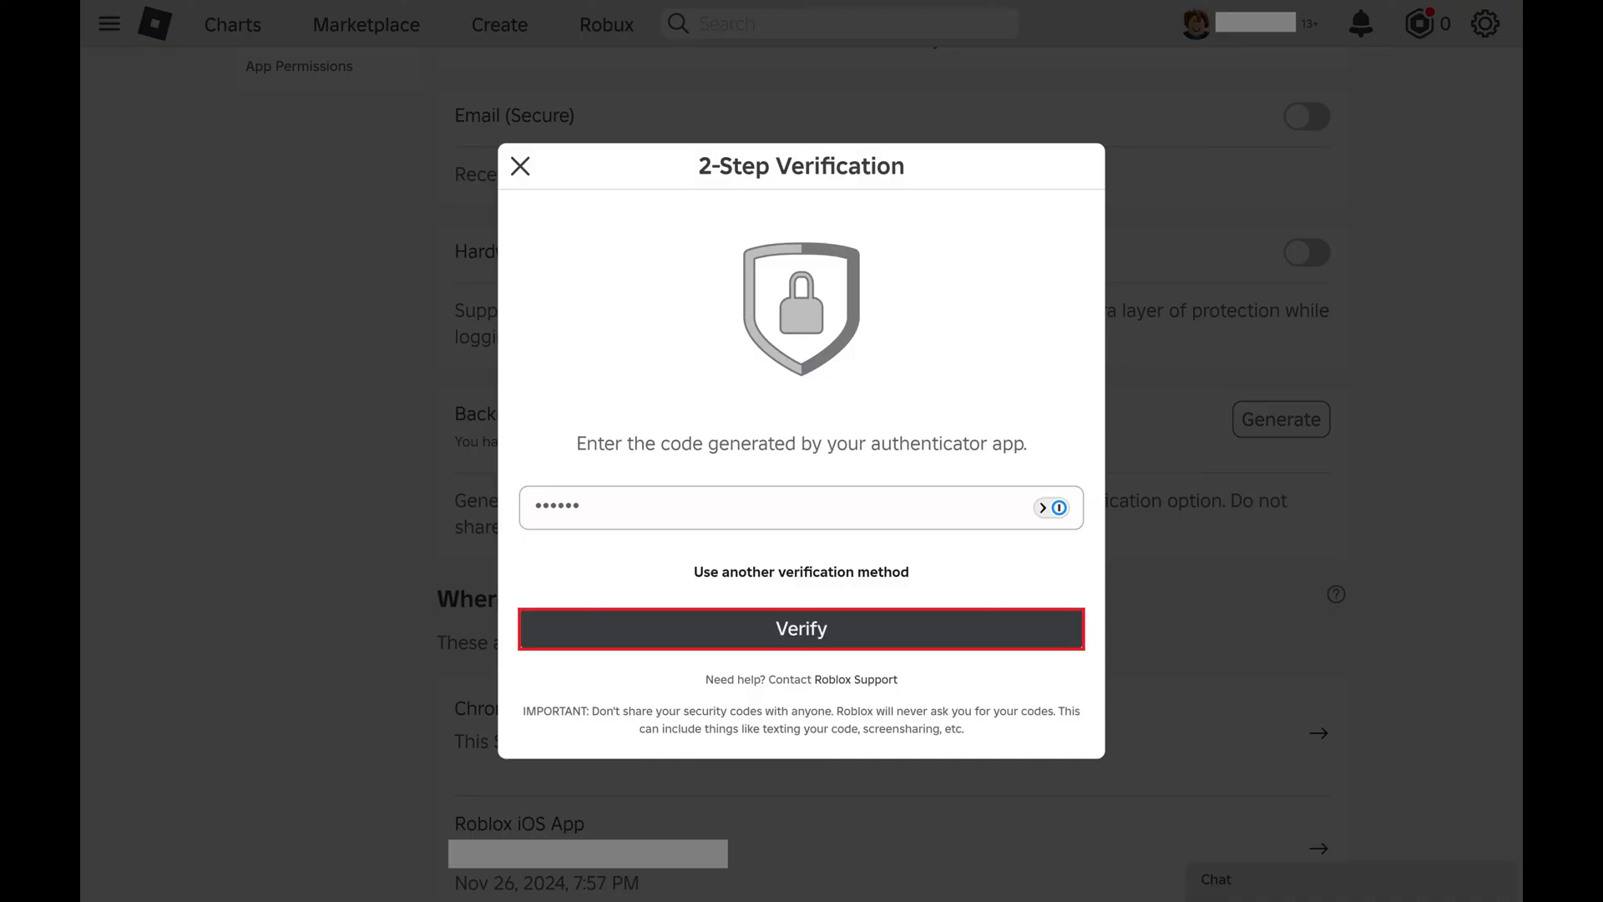
left_click(801, 628)
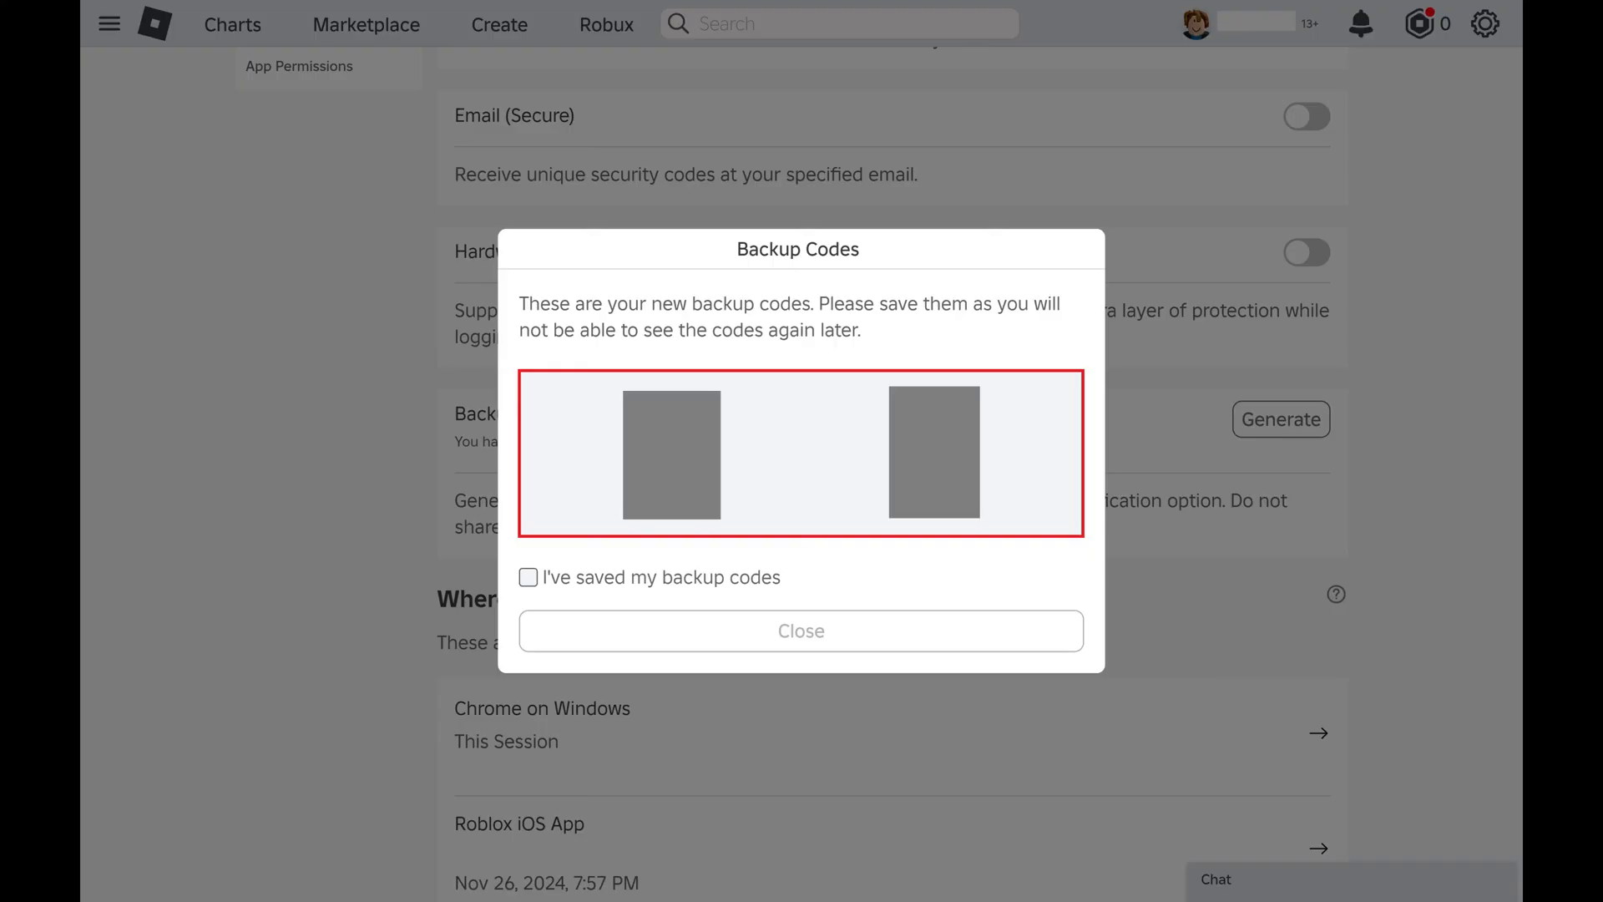
Tick "I've saved my backup codes" in the Backup Codes dialog
left_click(528, 577)
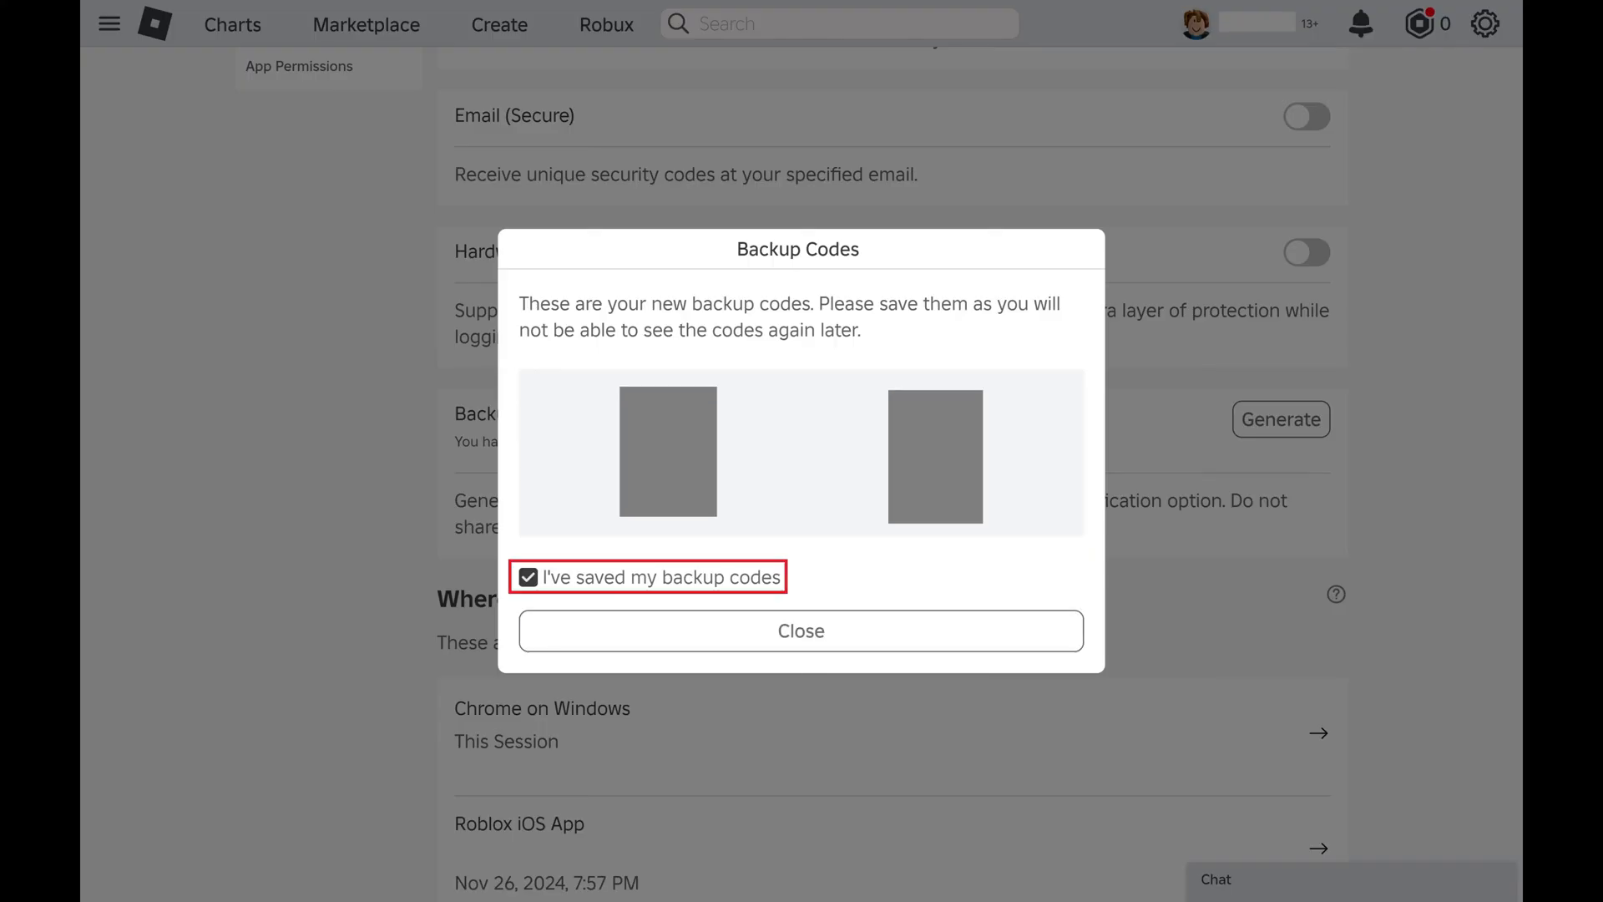